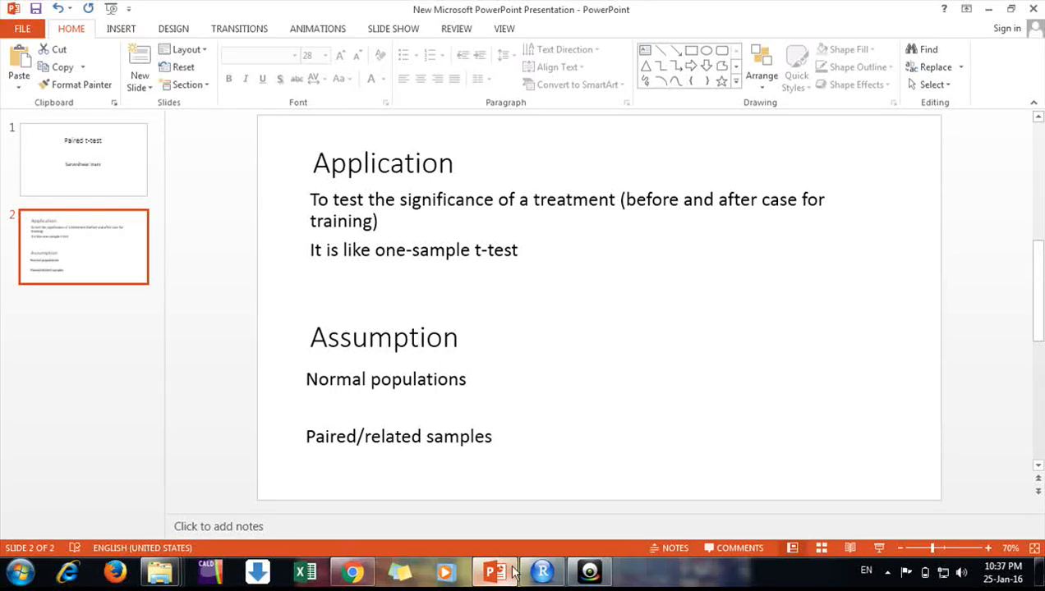
Review the Application and Assumption slide, highlighting the before-and-after phrasing.
{"action": "left_click", "coordinate": [82, 160]}
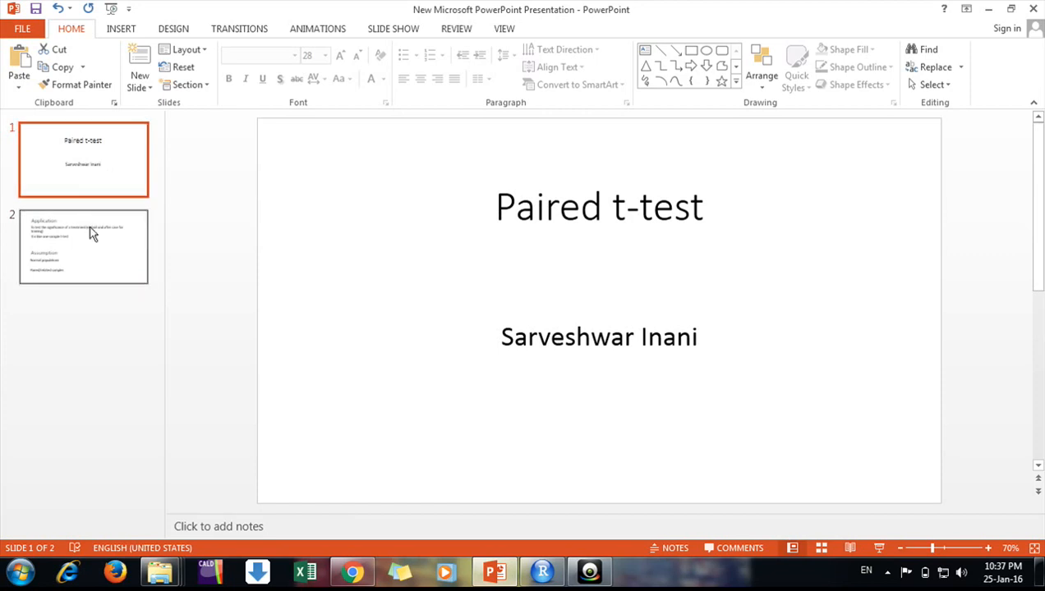
{"action": "left_click", "coordinate": [82, 247]}
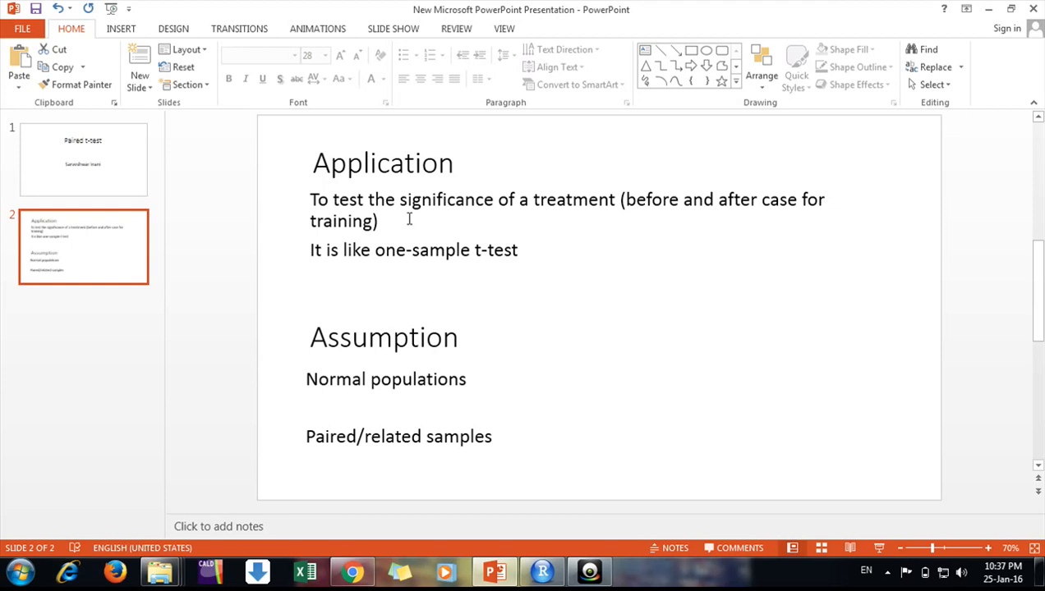
{"action": "mouse_move", "coordinate": [315, 203]}
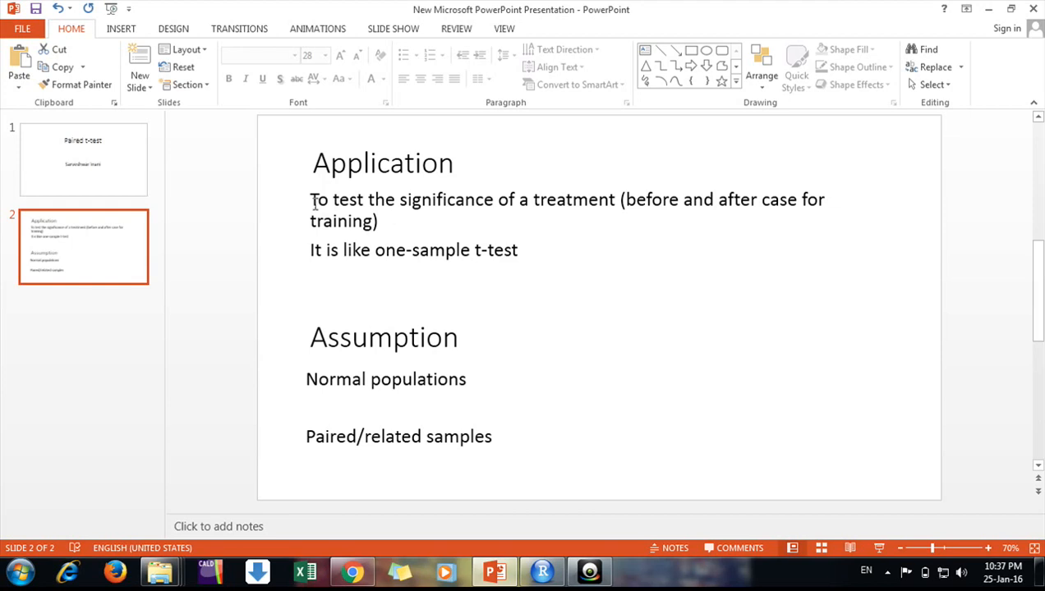
{"action": "double_click", "coordinate": [319, 201]}
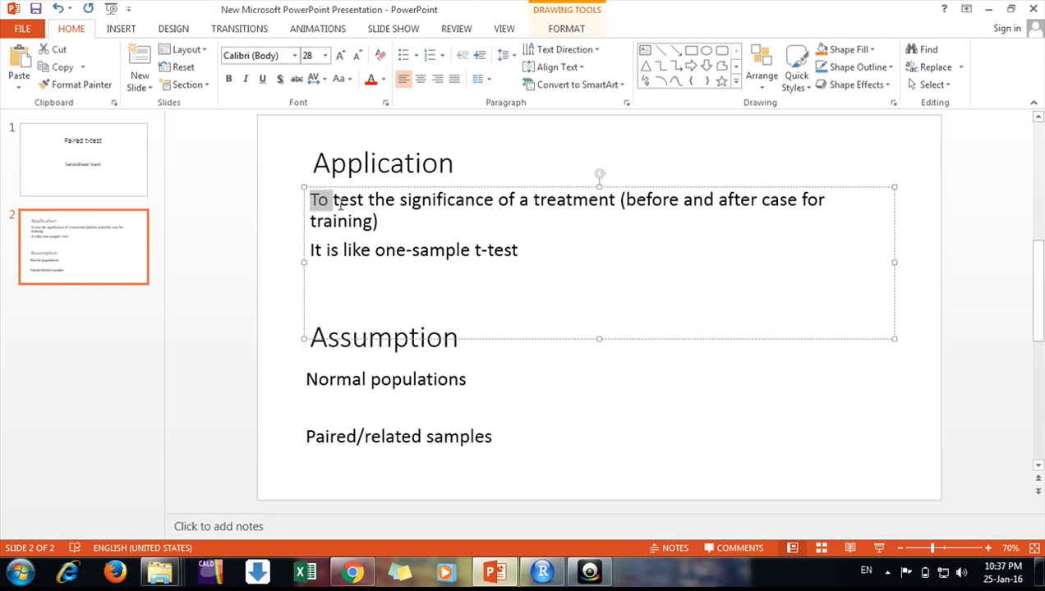
{"action": "left_click_drag", "start_coordinate": [336, 200], "coordinate": [378, 220]}
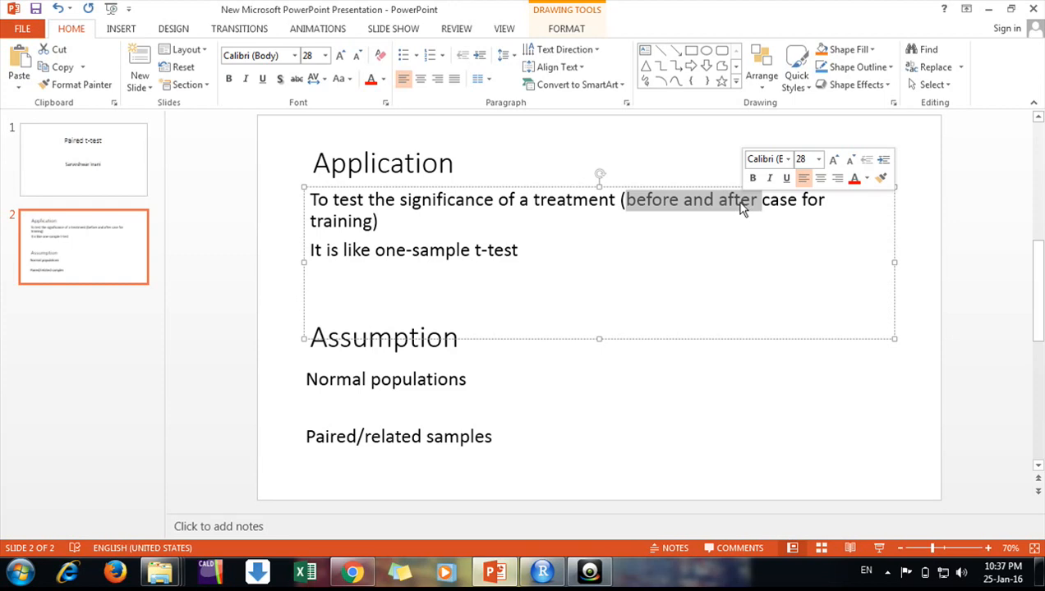
{"action": "mouse_move", "coordinate": [739, 207]}
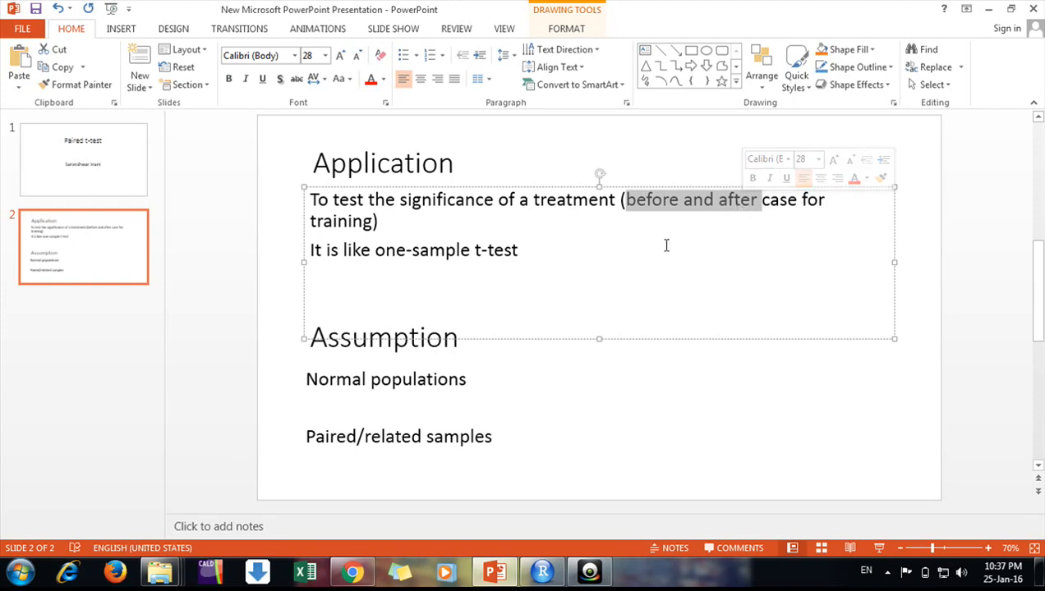
{"action": "left_click", "coordinate": [378, 220]}
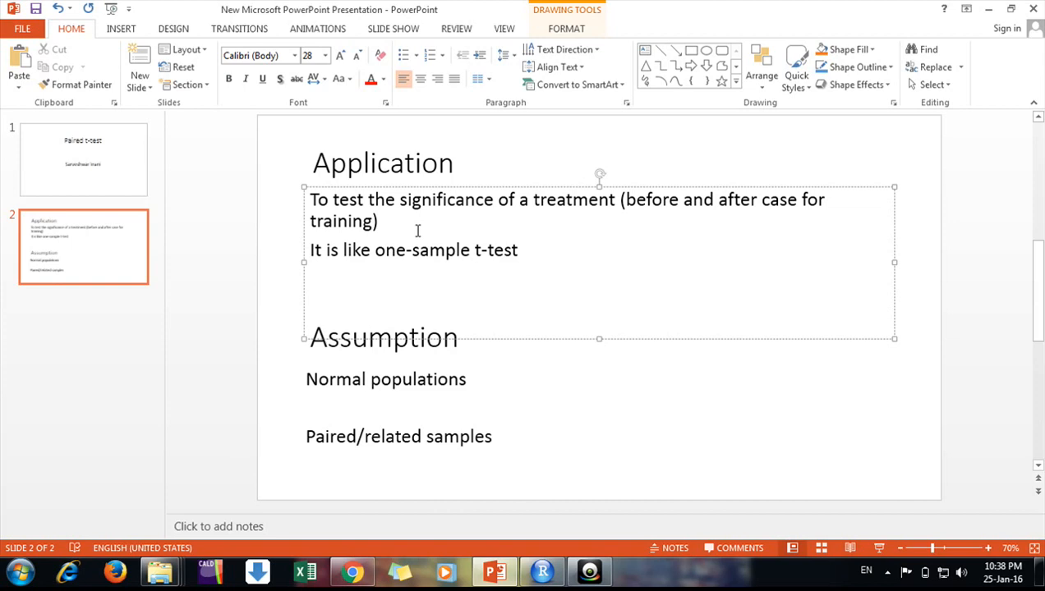
{"action": "left_click", "coordinate": [378, 220]}
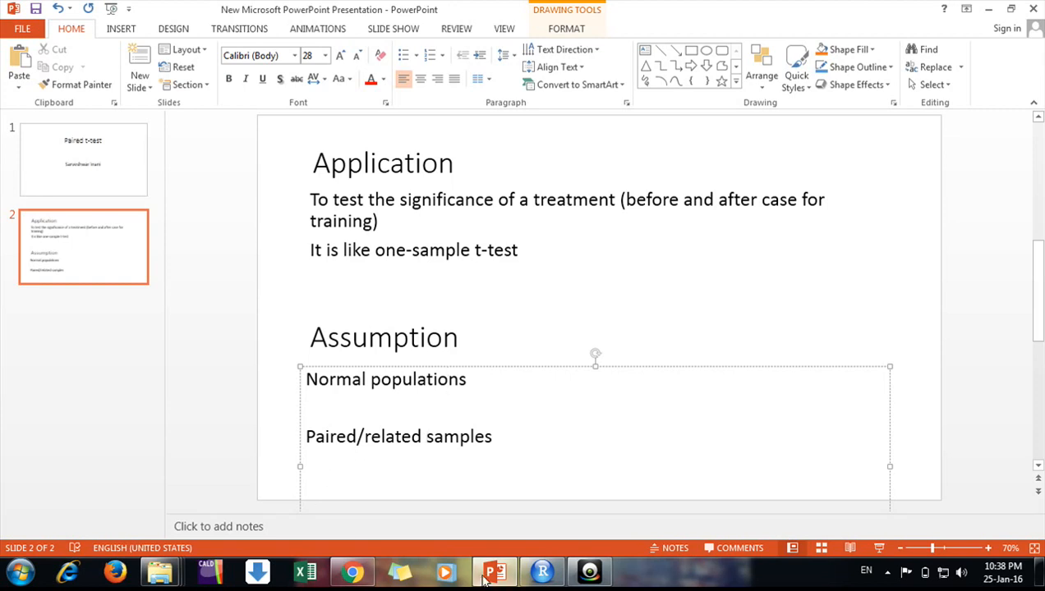
Bring RStudio forward and return from the ski data viewer to the t-test script.
{"action": "left_click", "coordinate": [540, 572]}
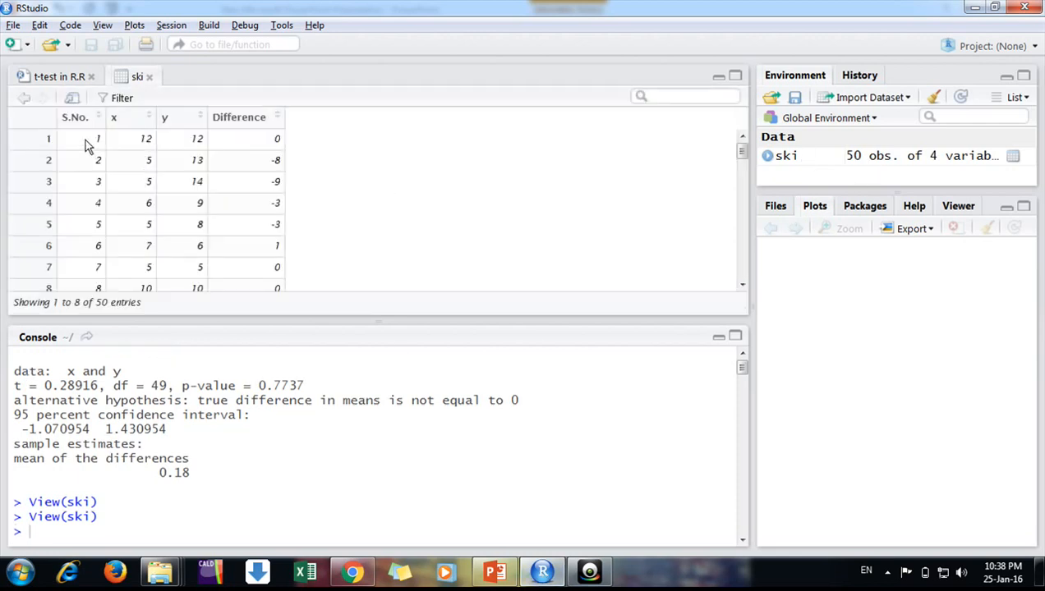
{"action": "mouse_move", "coordinate": [128, 134]}
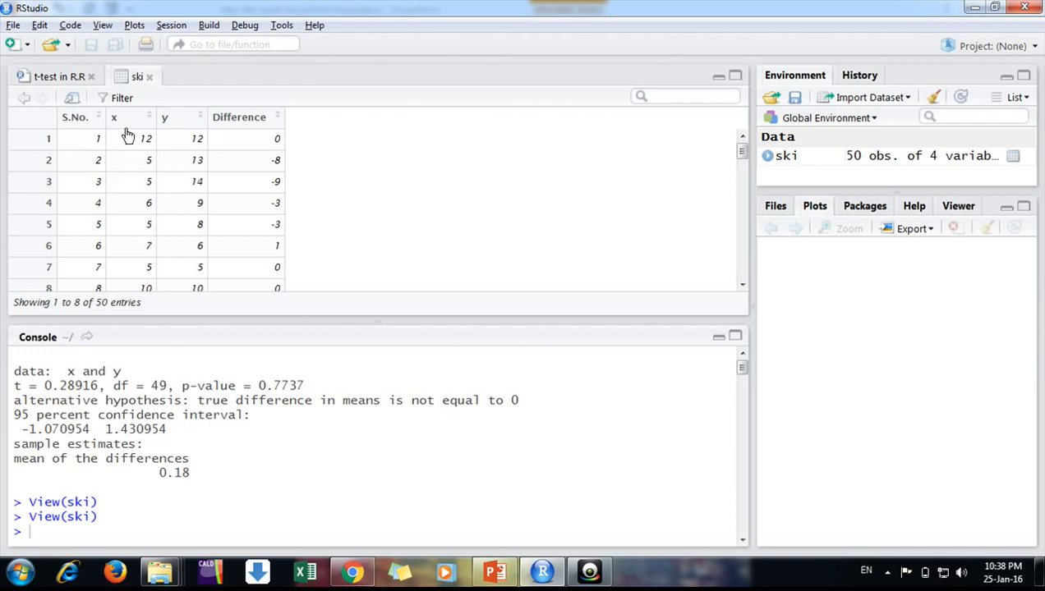
{"action": "mouse_move", "coordinate": [164, 118]}
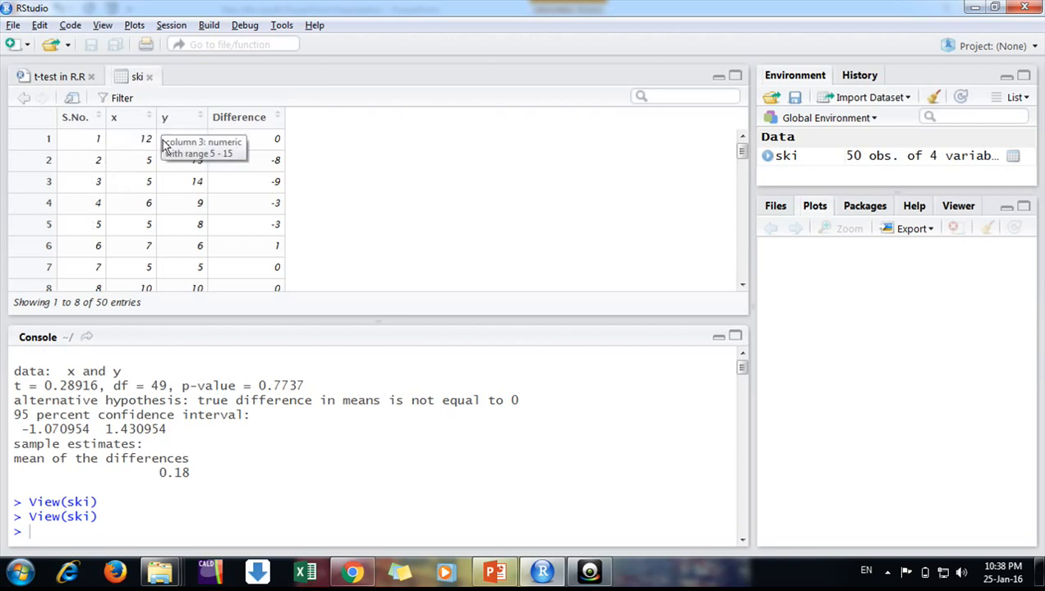
{"action": "mouse_move", "coordinate": [177, 111]}
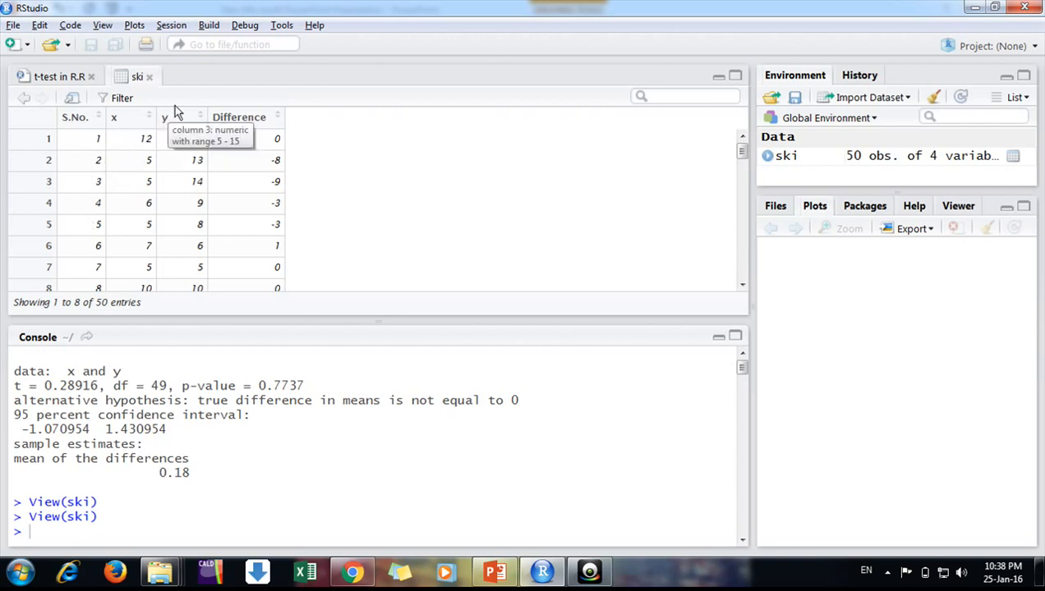
{"action": "mouse_move", "coordinate": [263, 118]}
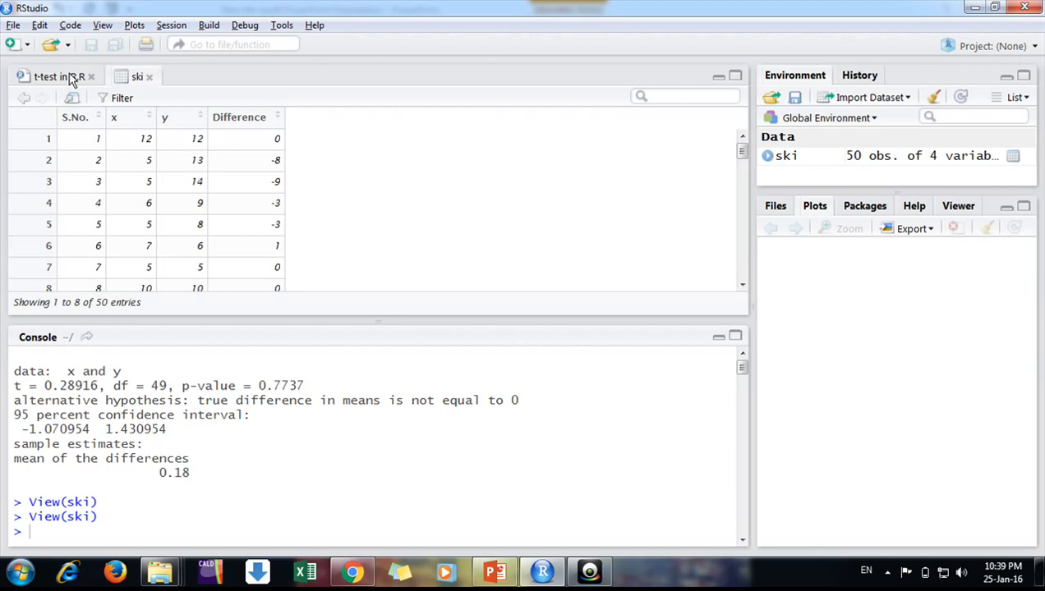
{"action": "left_click", "coordinate": [52, 78]}
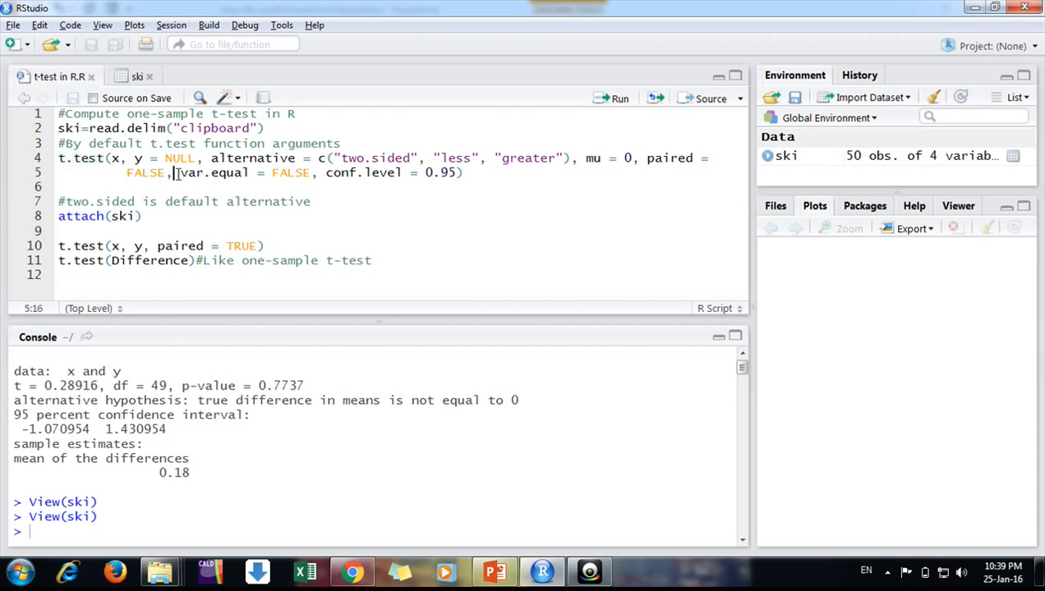
Compare the ski data table (x, y, Difference) against the t-test script.
{"action": "left_click", "coordinate": [138, 77]}
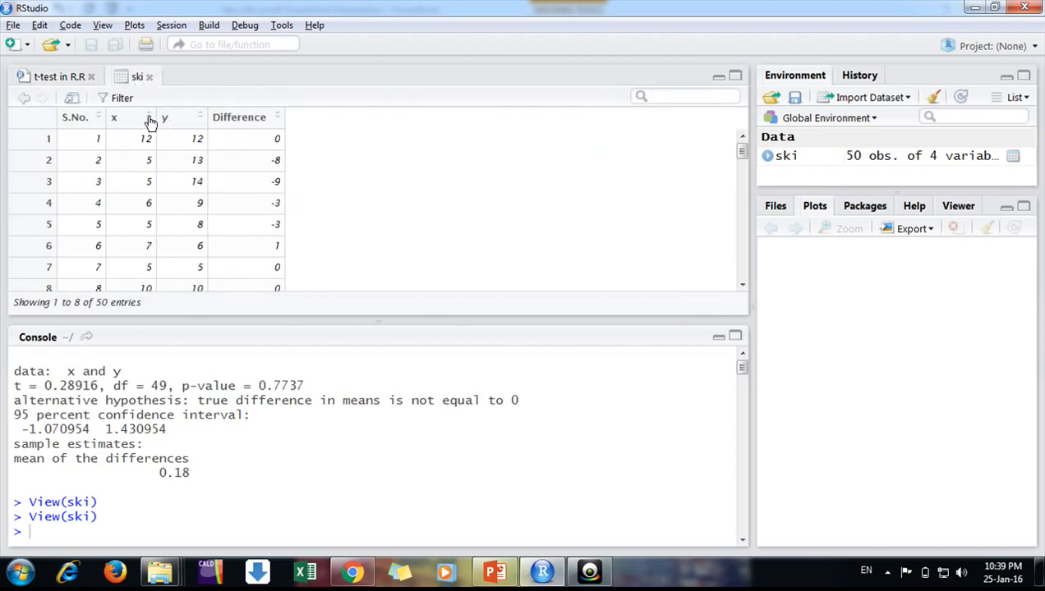
{"action": "left_click", "coordinate": [57, 78]}
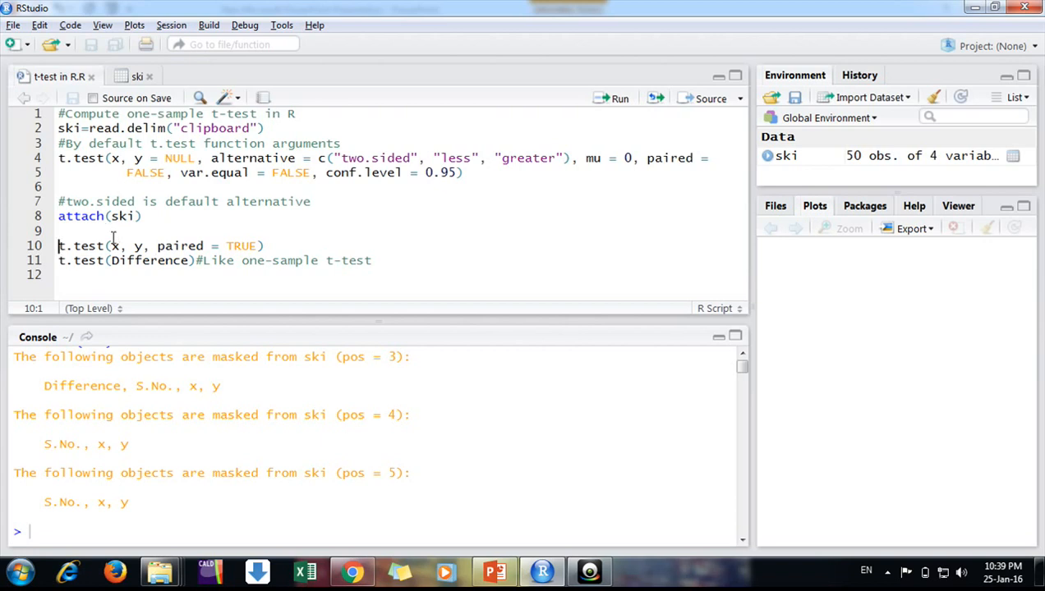
{"action": "left_click", "coordinate": [137, 76]}
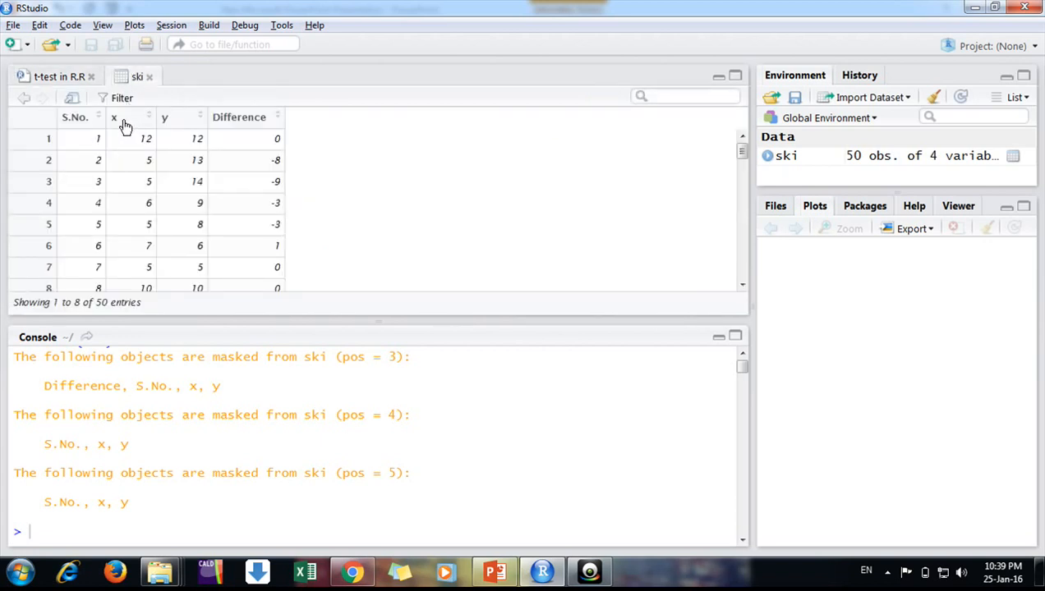
{"action": "mouse_move", "coordinate": [172, 132]}
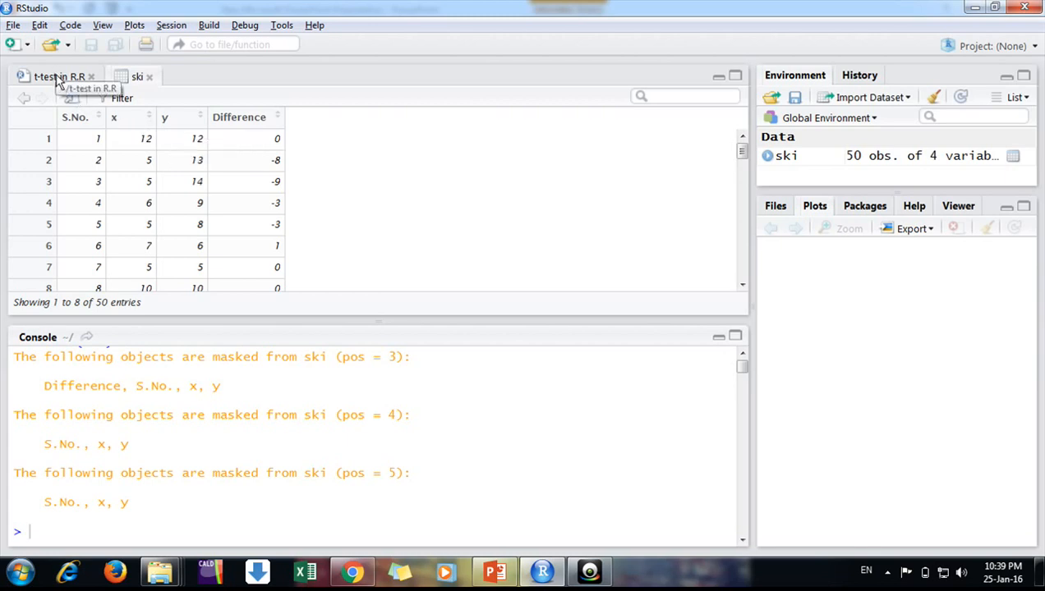
{"action": "left_click", "coordinate": [57, 77]}
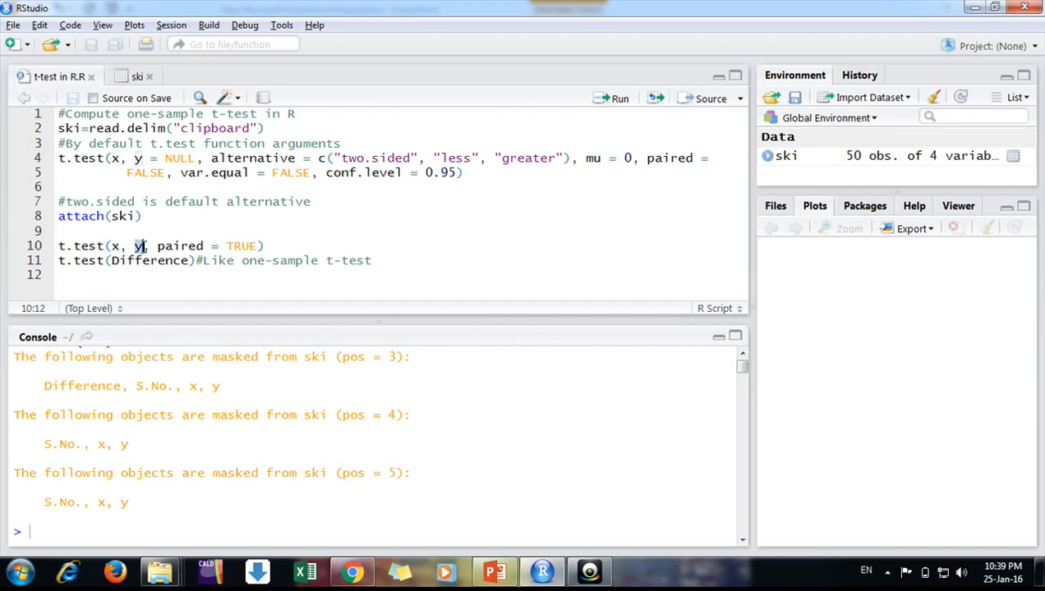
{"action": "mouse_move", "coordinate": [192, 180]}
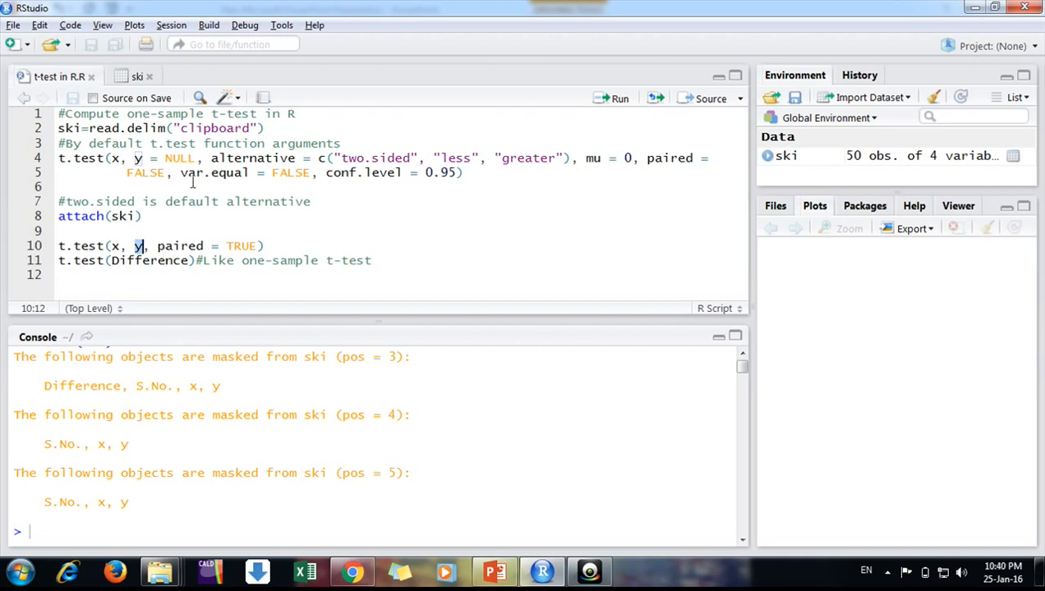
Review the t.test defaults (alternative, paired, var.equal) and run t.test(x, y, paired = TRUE), p-value 0.7737.
{"action": "double_click", "coordinate": [238, 157]}
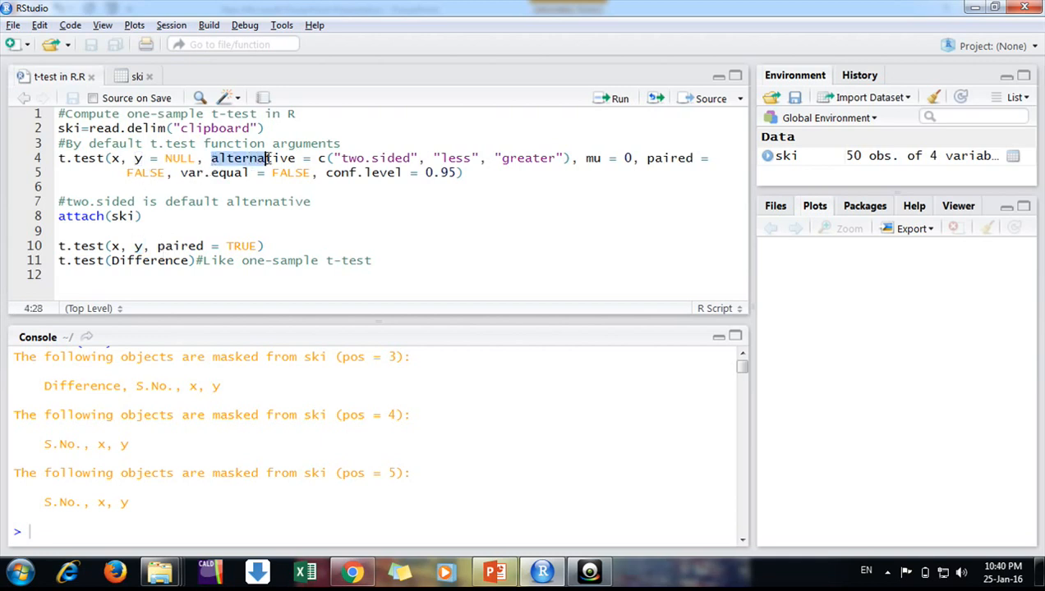
{"action": "double_click", "coordinate": [352, 157]}
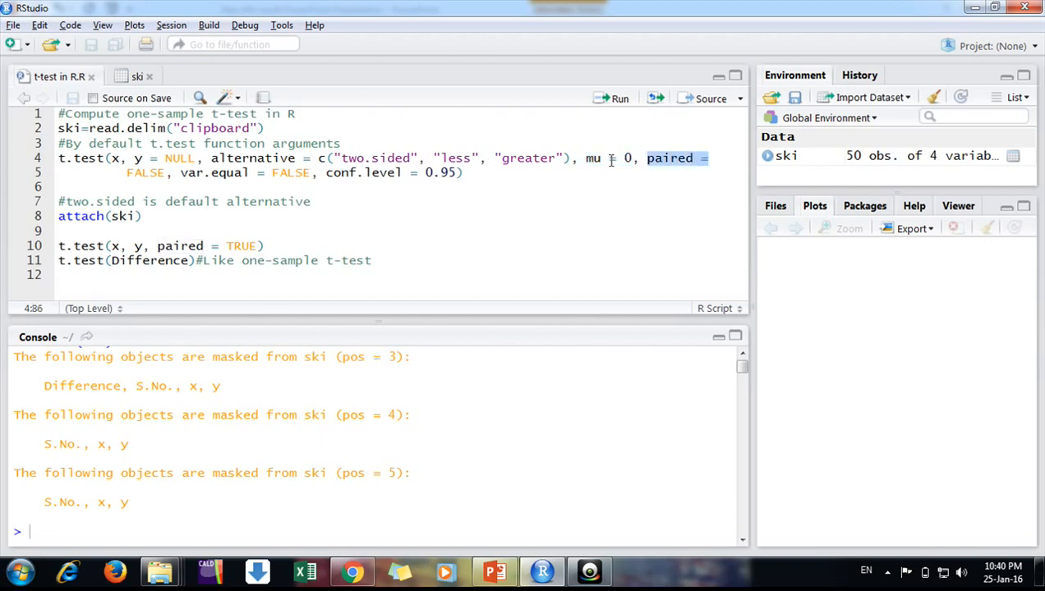
{"action": "double_click", "coordinate": [145, 172]}
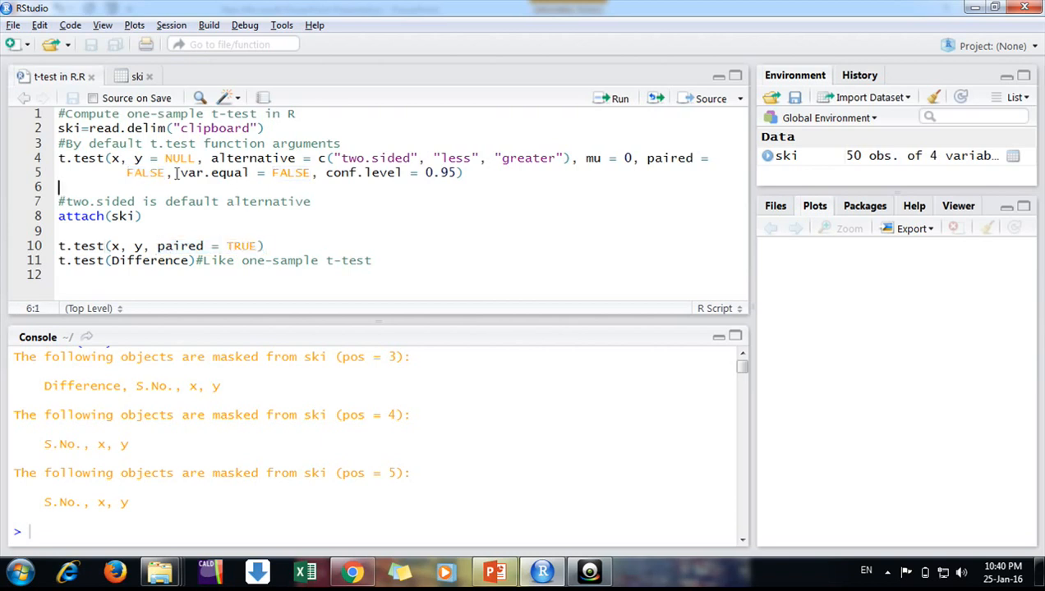
{"action": "double_click", "coordinate": [213, 172]}
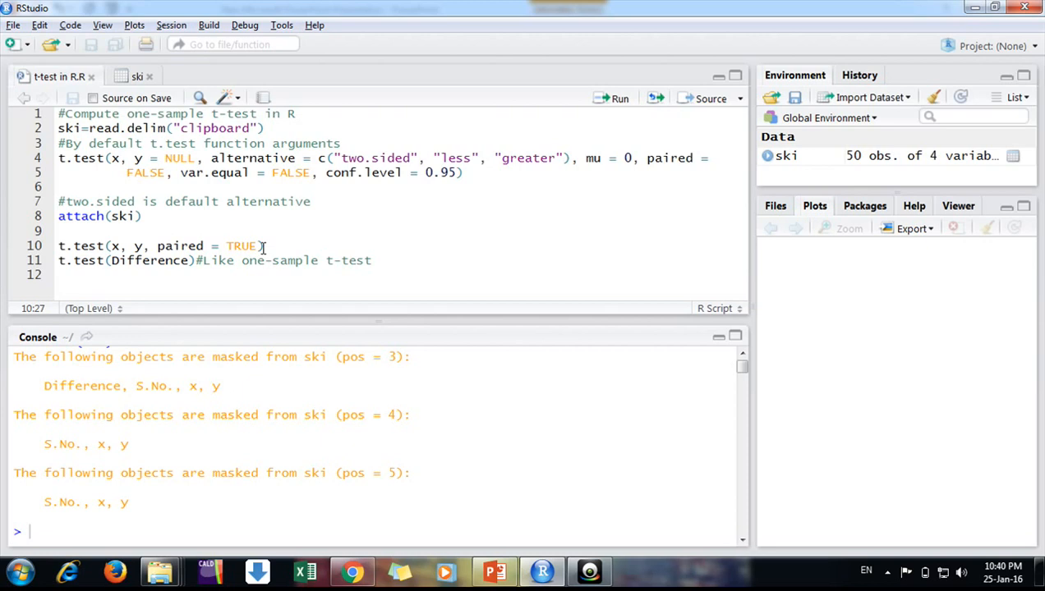
{"action": "mouse_move", "coordinate": [374, 213]}
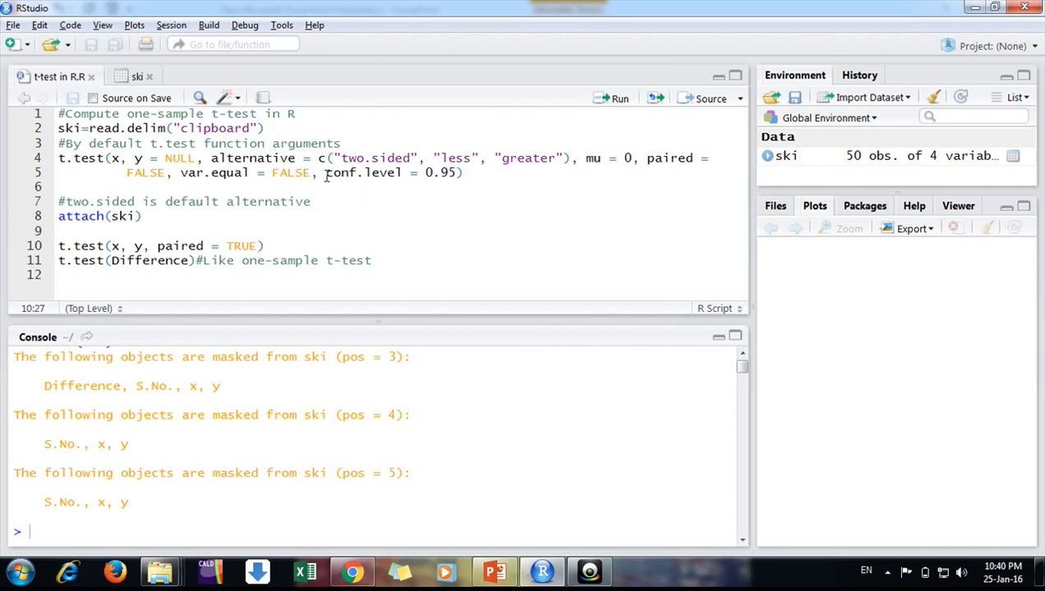
{"action": "left_click", "coordinate": [325, 173]}
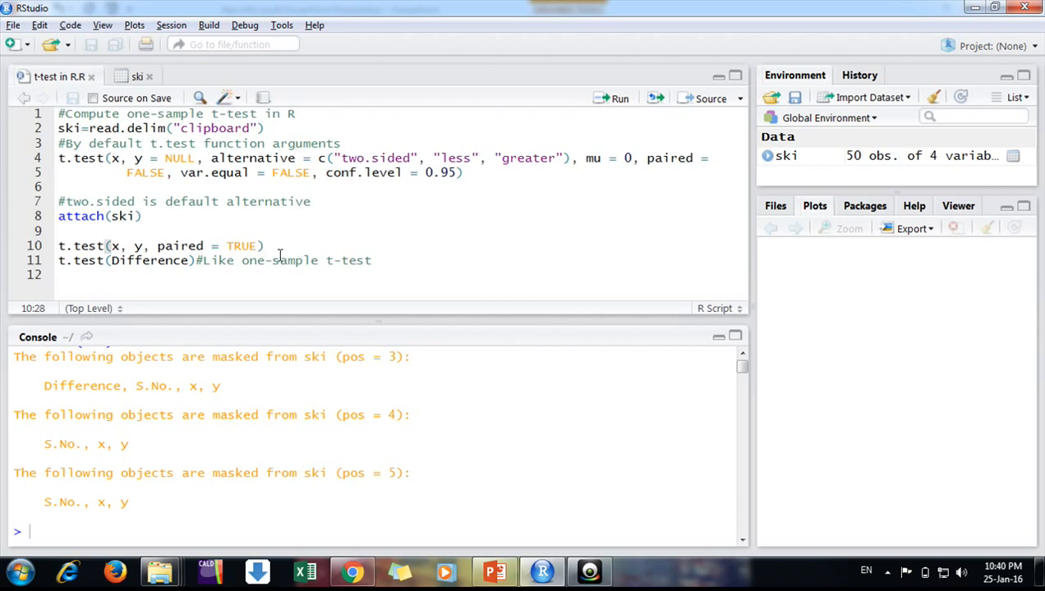
{"action": "mouse_move", "coordinate": [150, 266]}
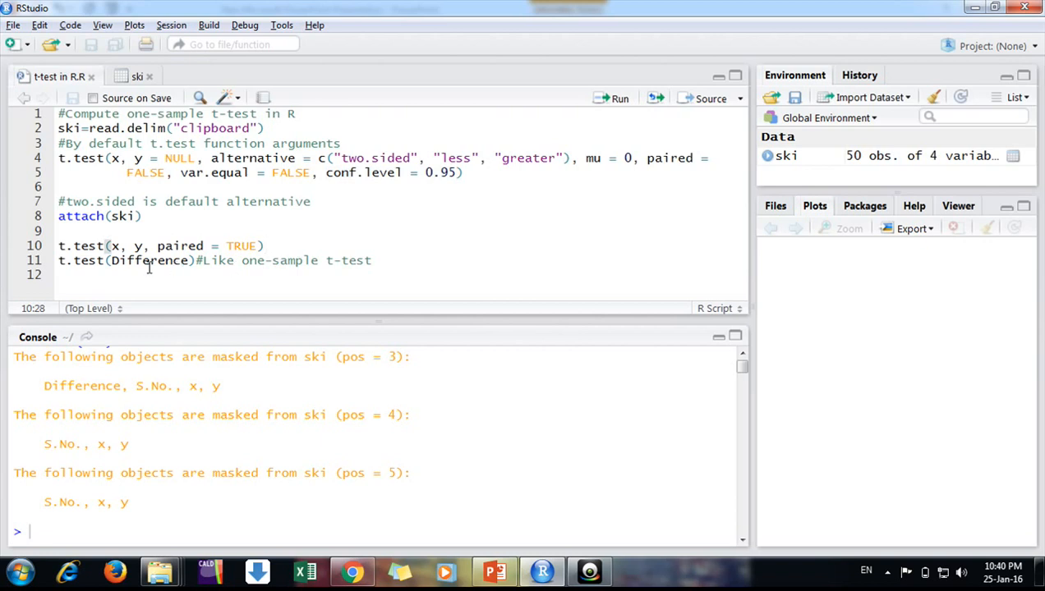
{"action": "left_click", "coordinate": [264, 246]}
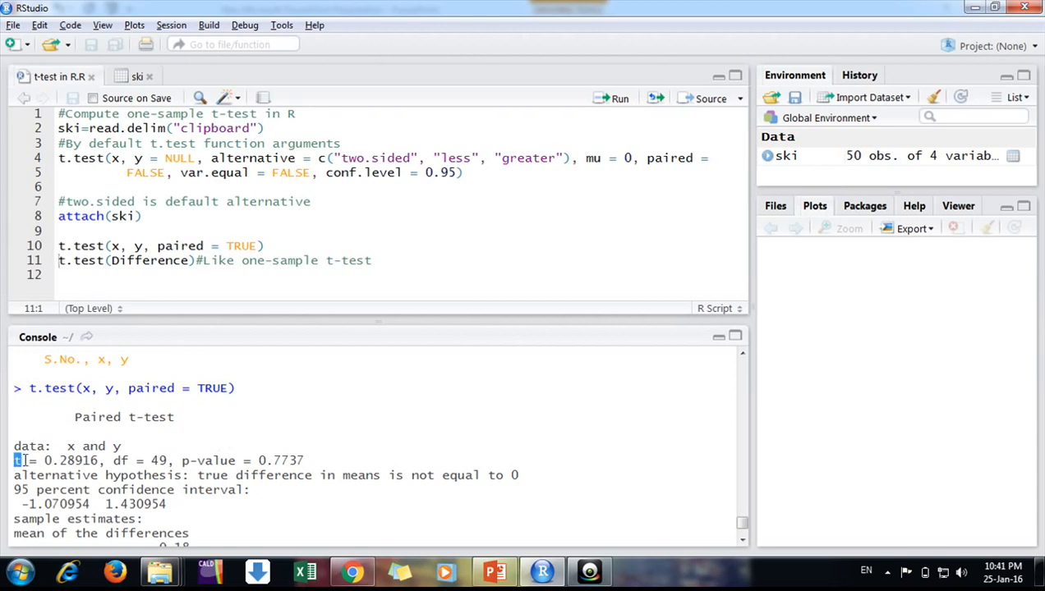
{"action": "left_click_drag", "start_coordinate": [14, 460], "coordinate": [94, 460]}
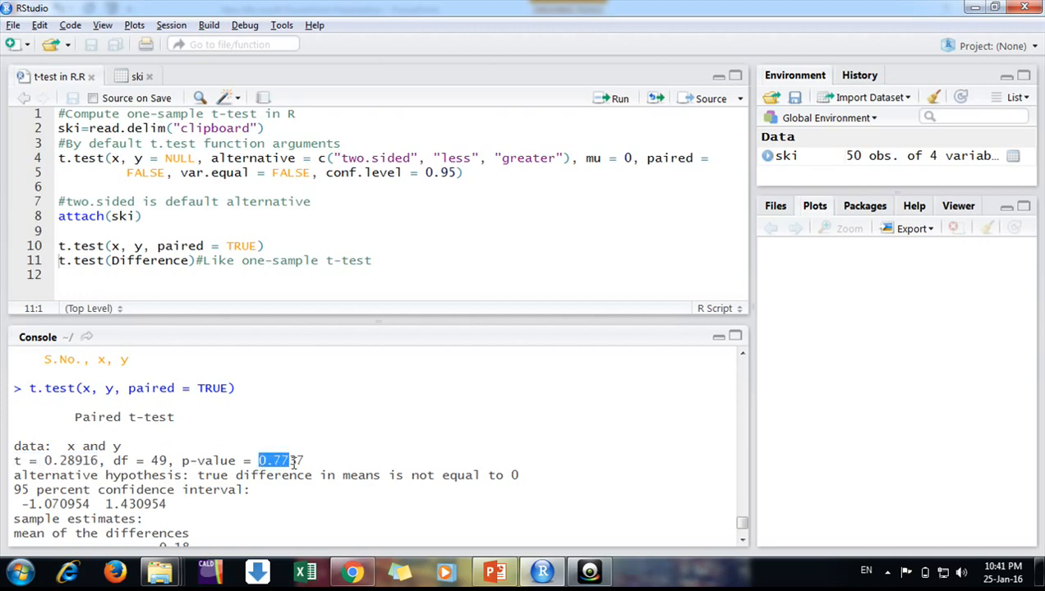
{"action": "left_click_drag", "start_coordinate": [259, 460], "coordinate": [302, 460]}
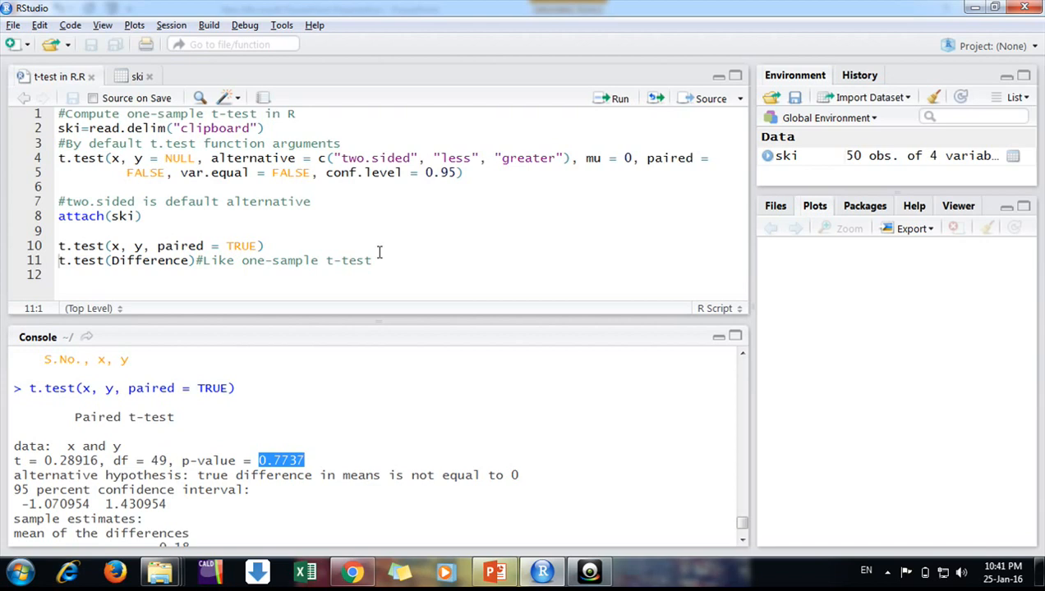
{"action": "mouse_move", "coordinate": [246, 437]}
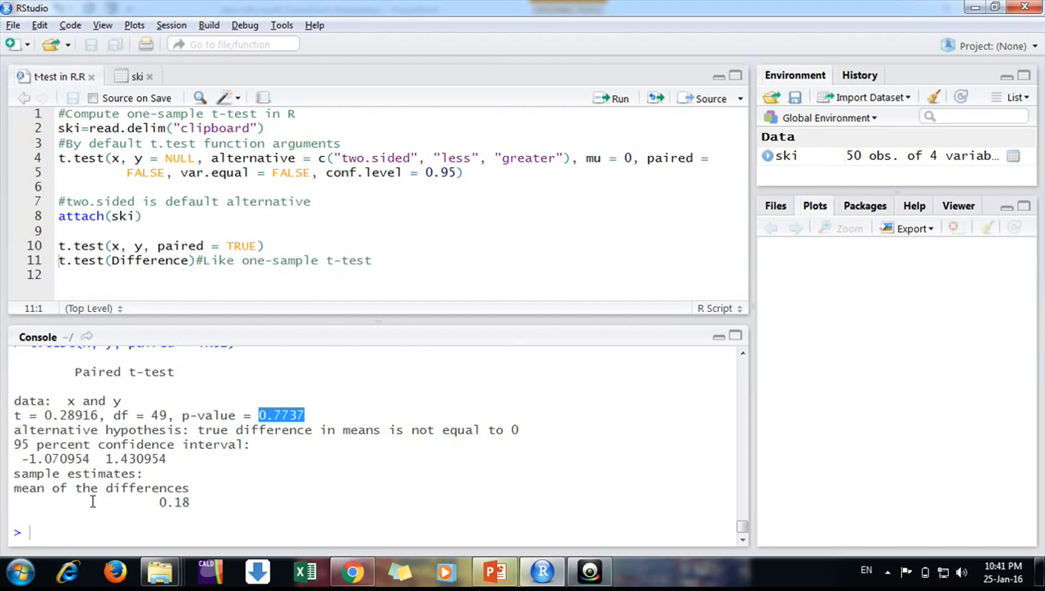
{"action": "double_click", "coordinate": [176, 503]}
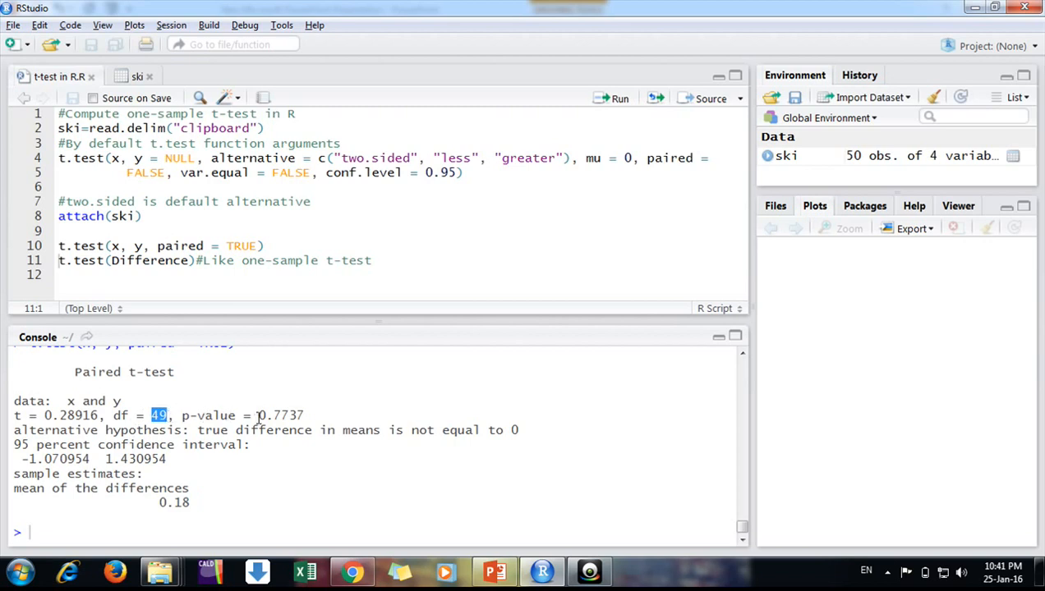
{"action": "double_click", "coordinate": [283, 414]}
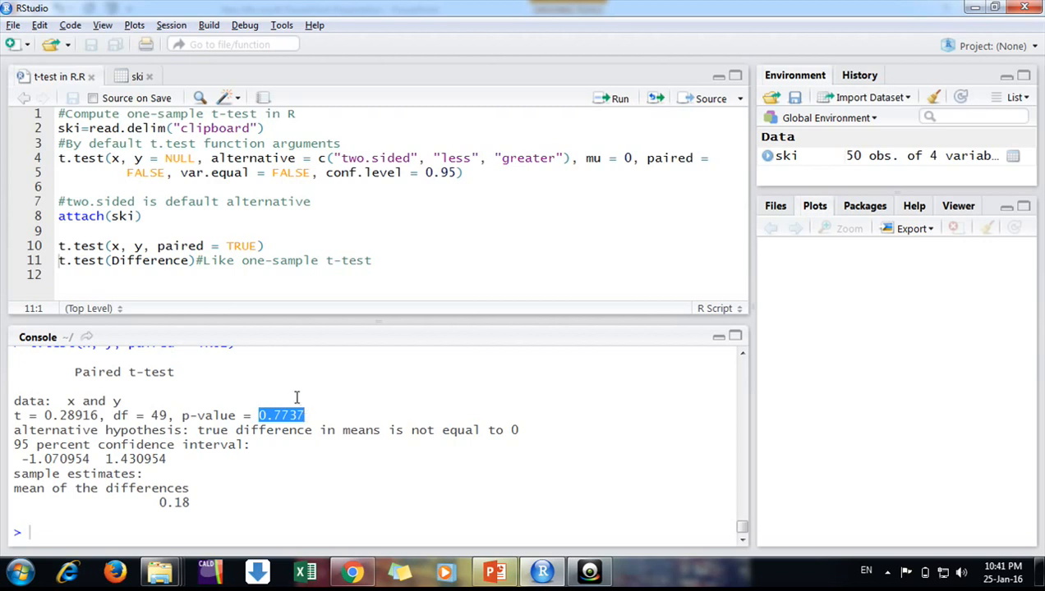
{"action": "left_click", "coordinate": [136, 77]}
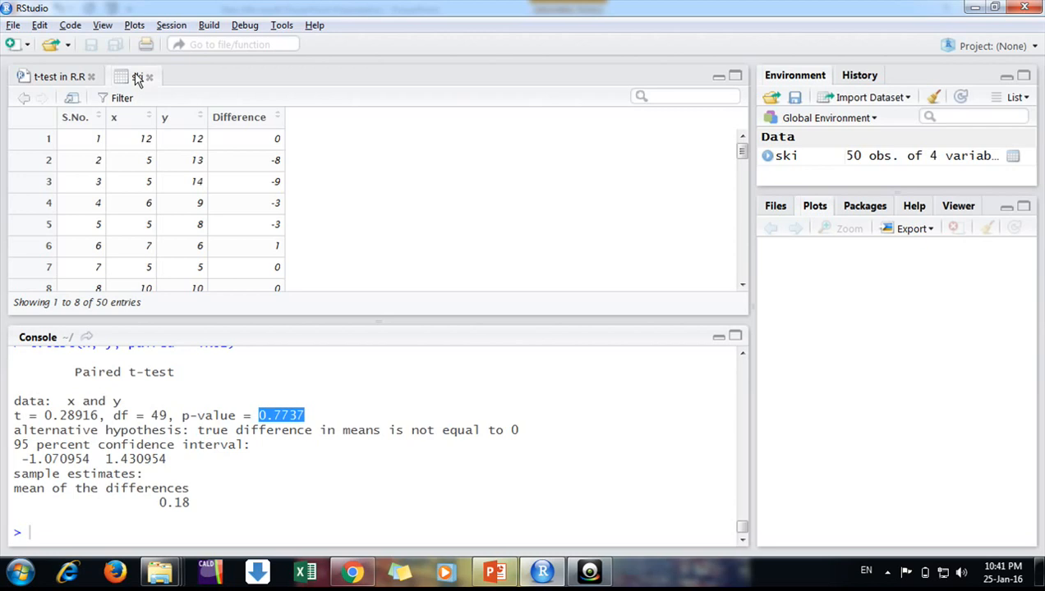
{"action": "left_click", "coordinate": [135, 77]}
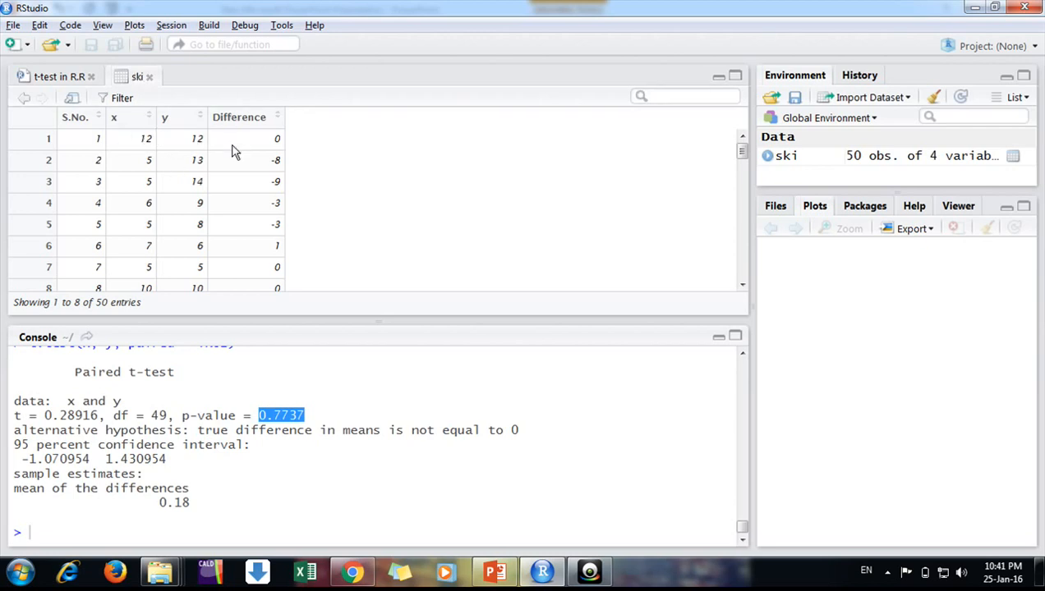
{"action": "mouse_move", "coordinate": [234, 158]}
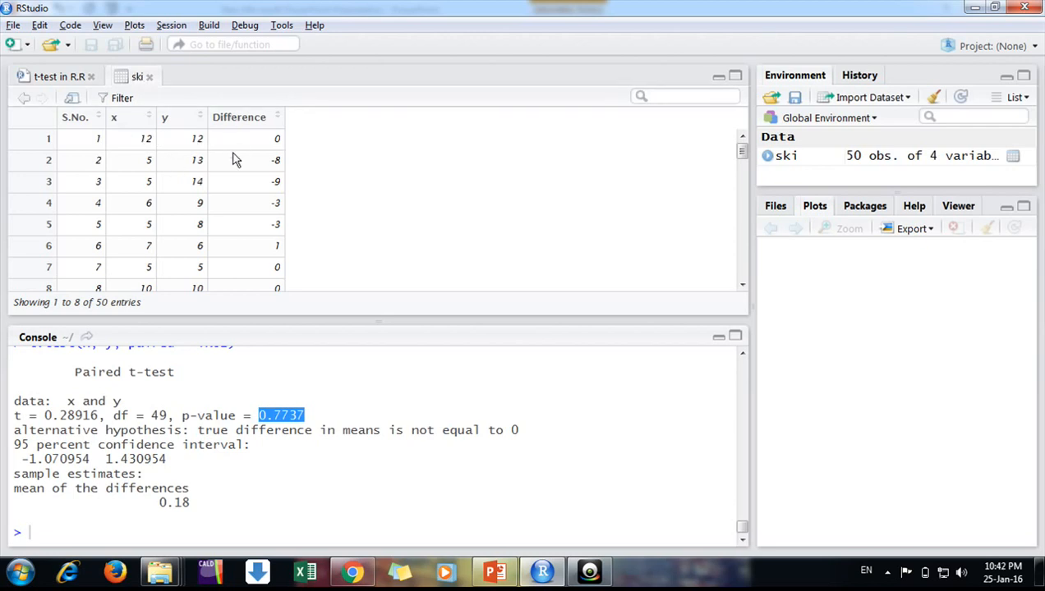
{"action": "mouse_move", "coordinate": [215, 158]}
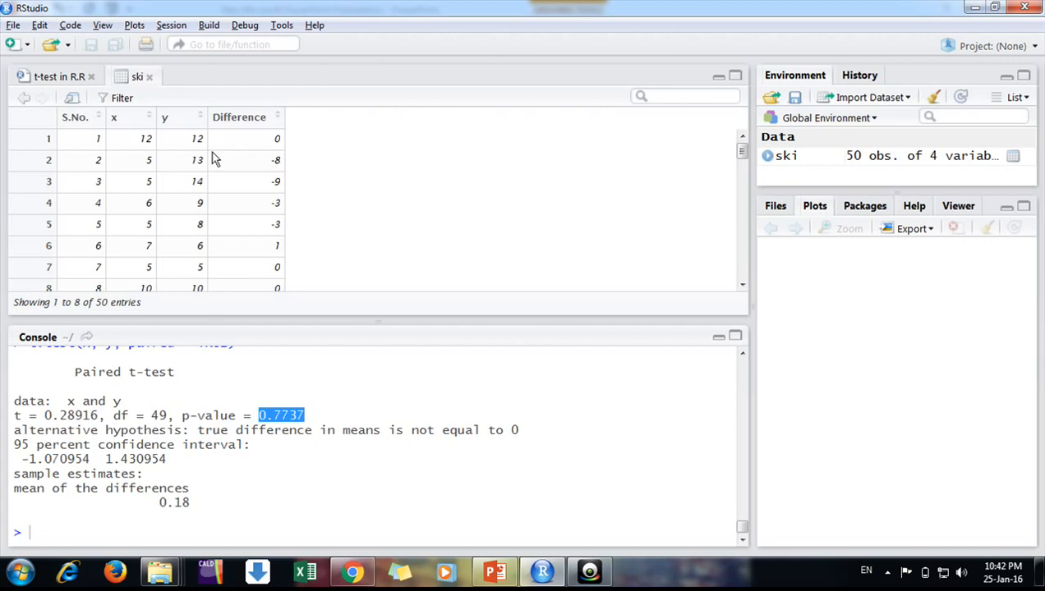
{"action": "left_click", "coordinate": [58, 77]}
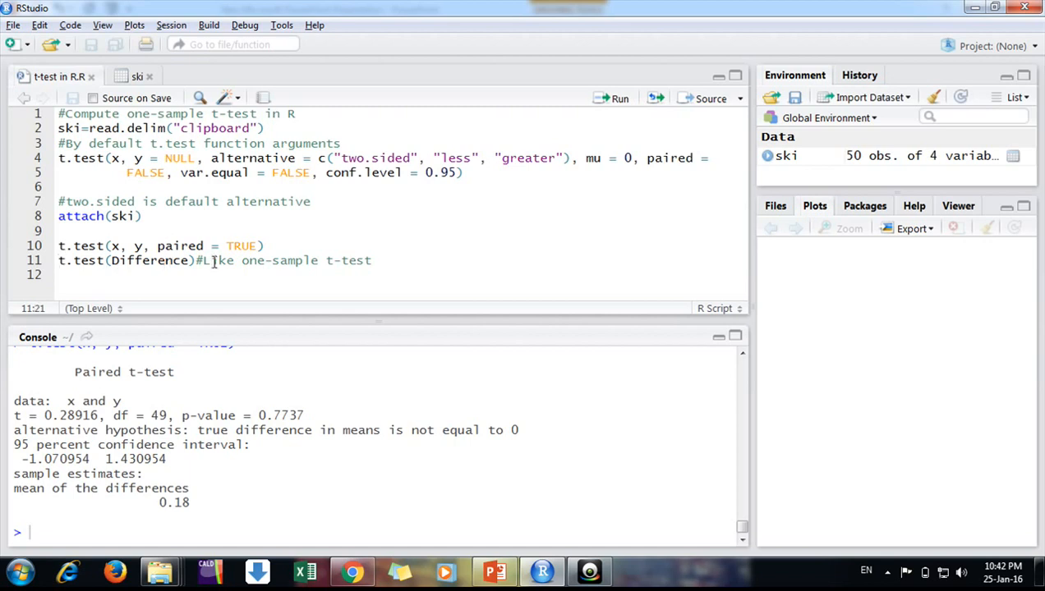
{"action": "mouse_move", "coordinate": [617, 237]}
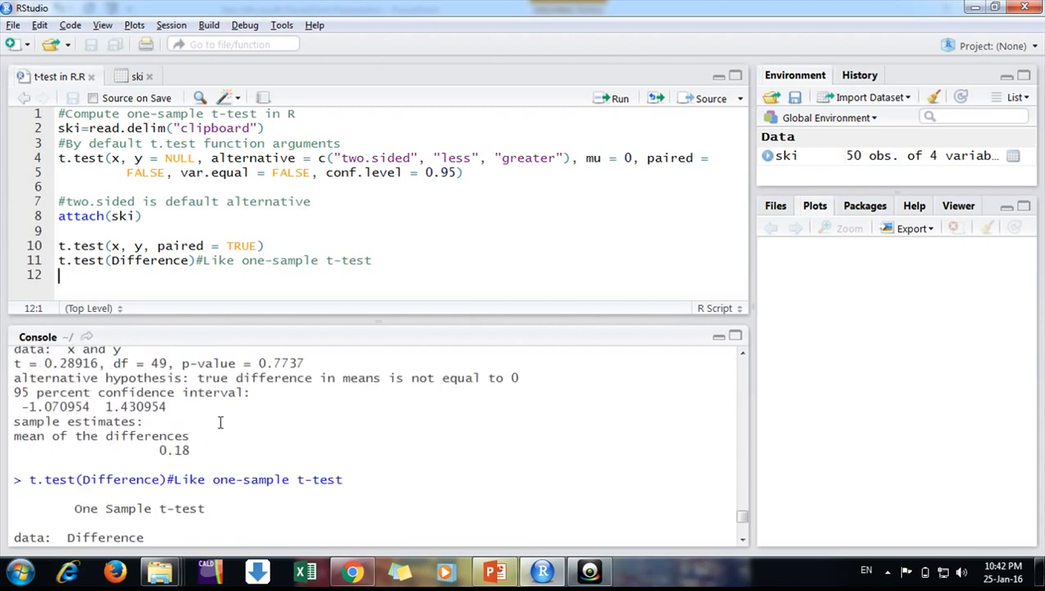
{"action": "mouse_move", "coordinate": [279, 326]}
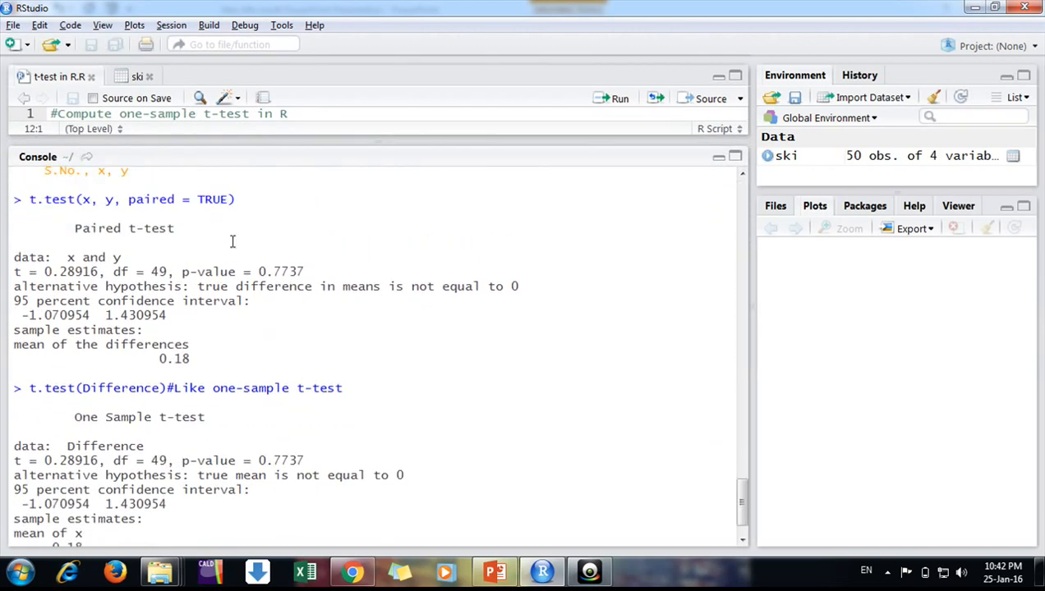
{"action": "mouse_move", "coordinate": [89, 440]}
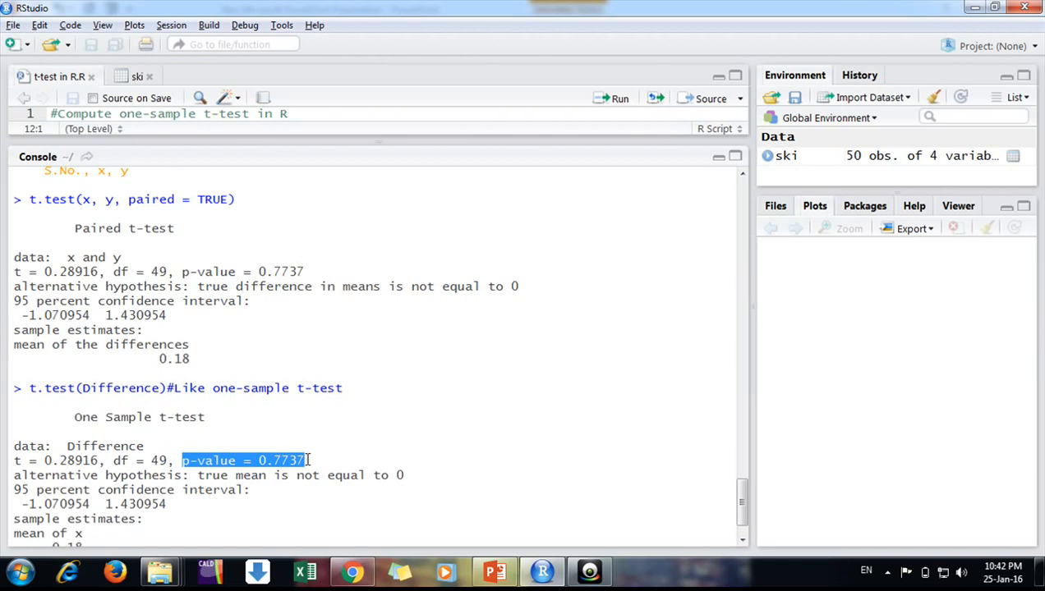
{"action": "mouse_move", "coordinate": [479, 139]}
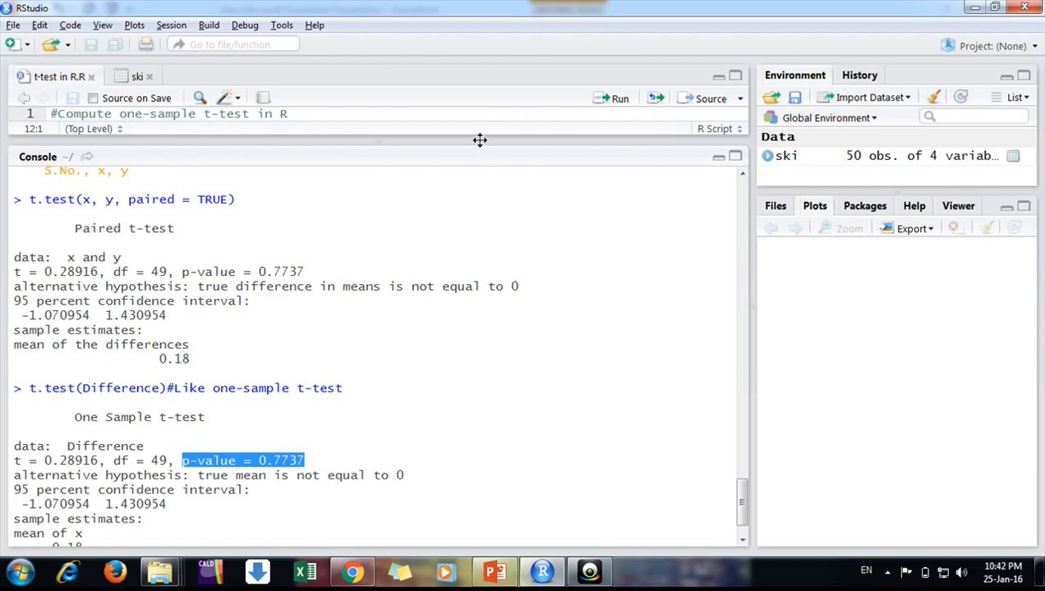